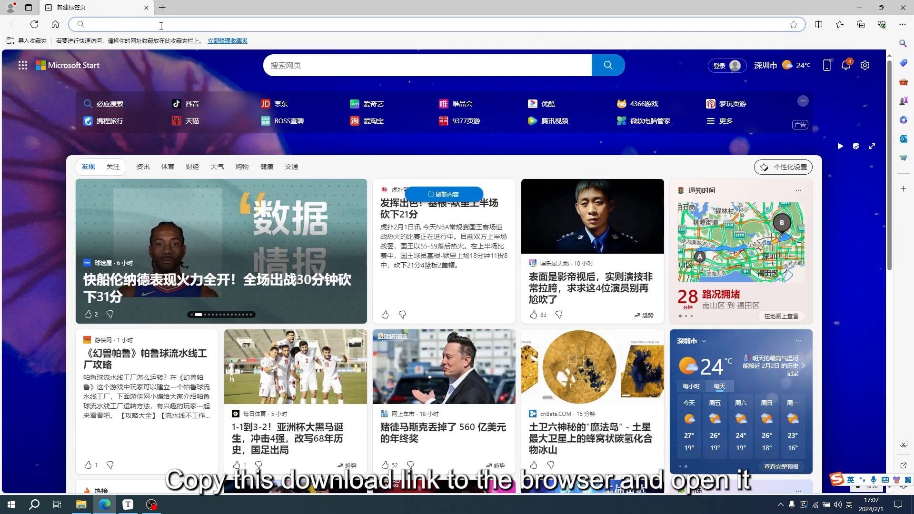
Step: Go to the realvnc.com viewer download page and download the Windows installer
{"action": "type", "text": "https://www.realvnc.com/en/connect/download/viewer/"}
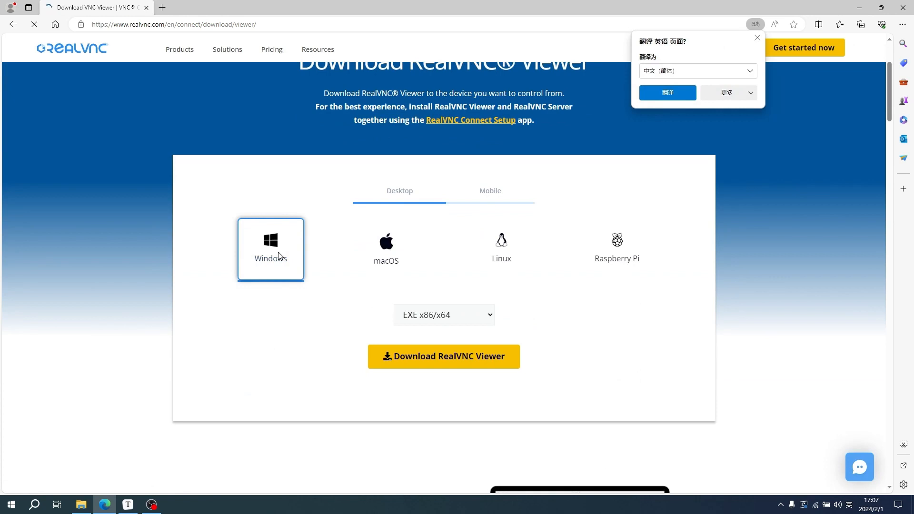
{"action": "left_click", "coordinate": [443, 356]}
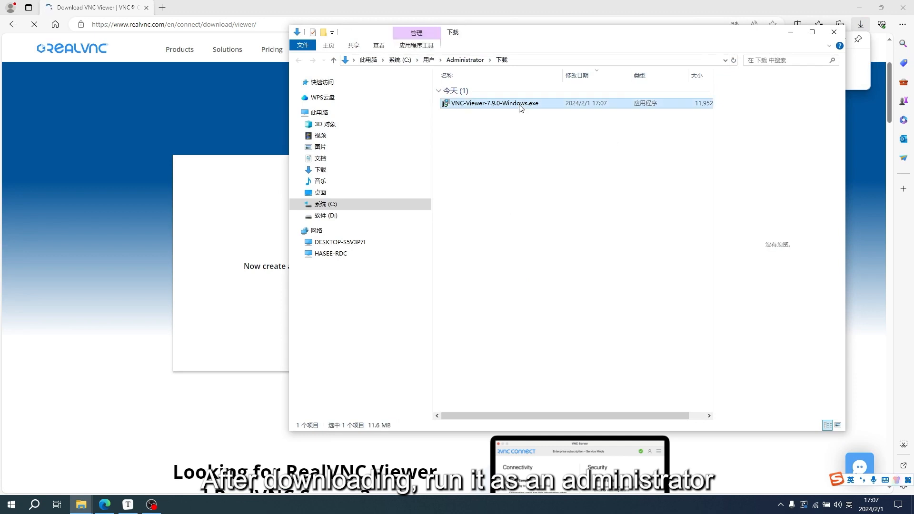
Step: Run VNC-Viewer-7.9.0-Windows.exe, choose English, accept the licence and install with default features
{"action": "double_click", "coordinate": [495, 102]}
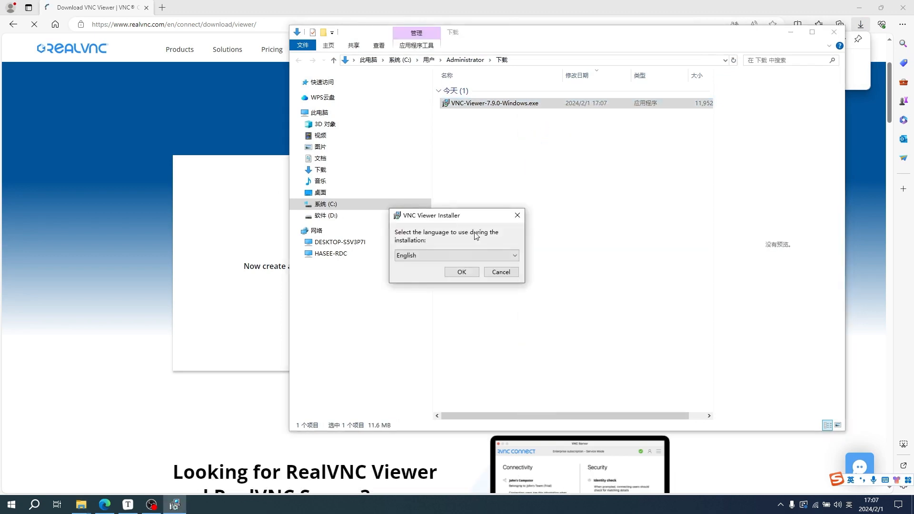
{"action": "left_click", "coordinate": [460, 272]}
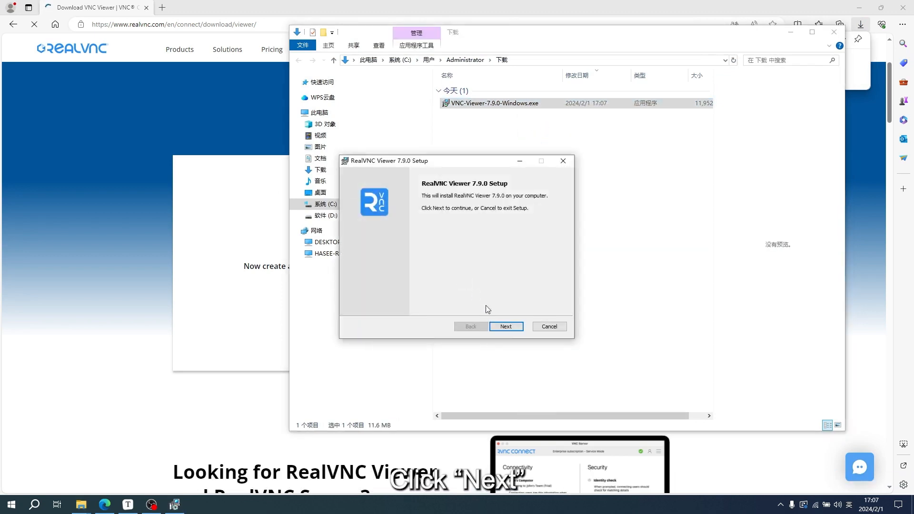
{"action": "left_click", "coordinate": [505, 326]}
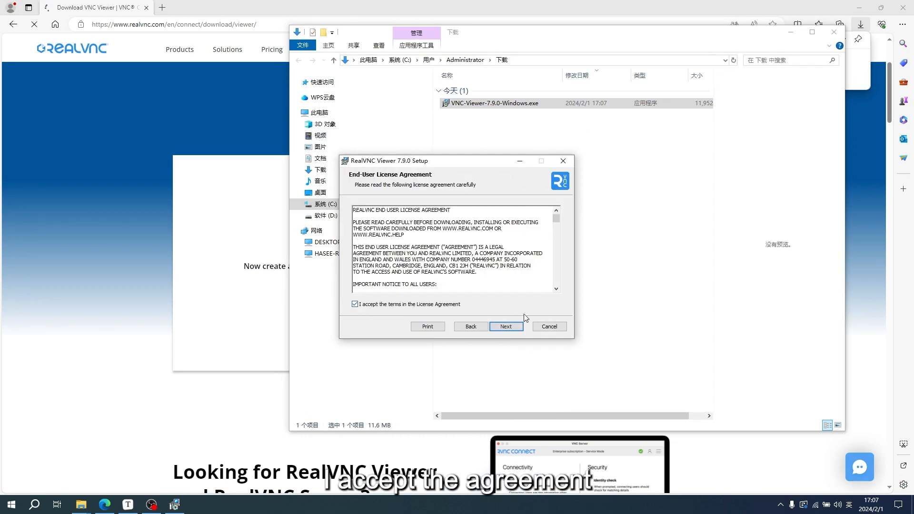
{"action": "left_click", "coordinate": [504, 325]}
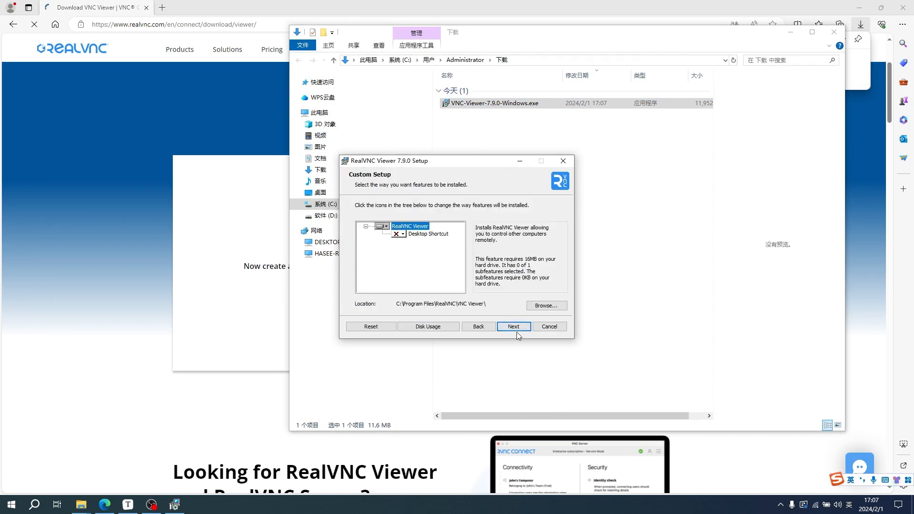
{"action": "left_click", "coordinate": [512, 326]}
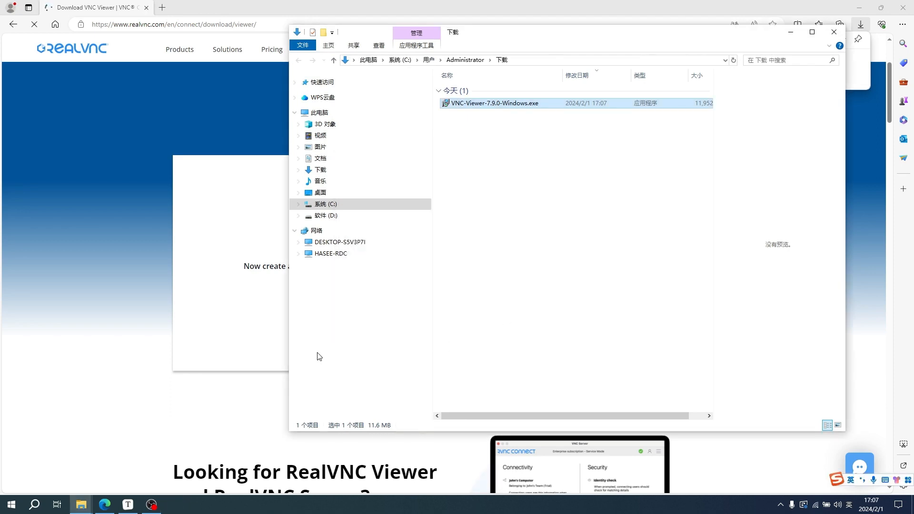
{"action": "left_click", "coordinate": [35, 504]}
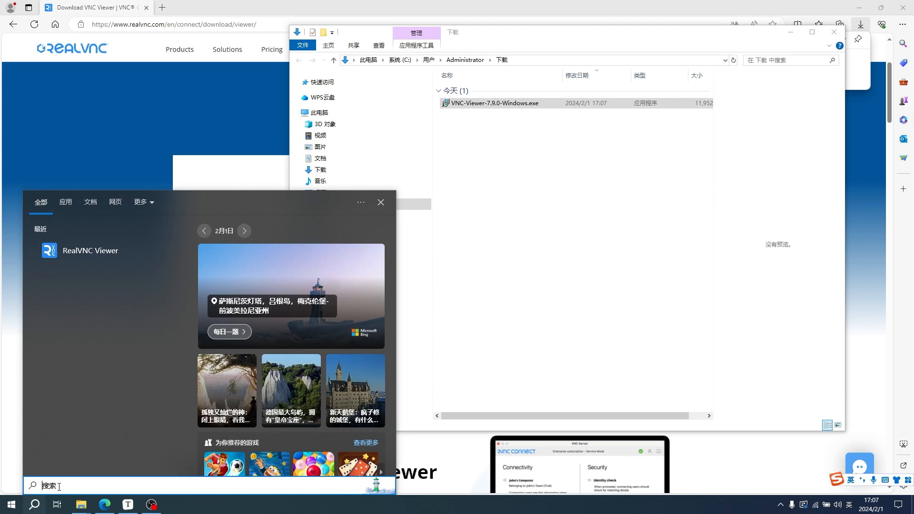
Step: Launch RealVNC Viewer from Start search and use it without signing in
{"action": "type", "text": "VNC"}
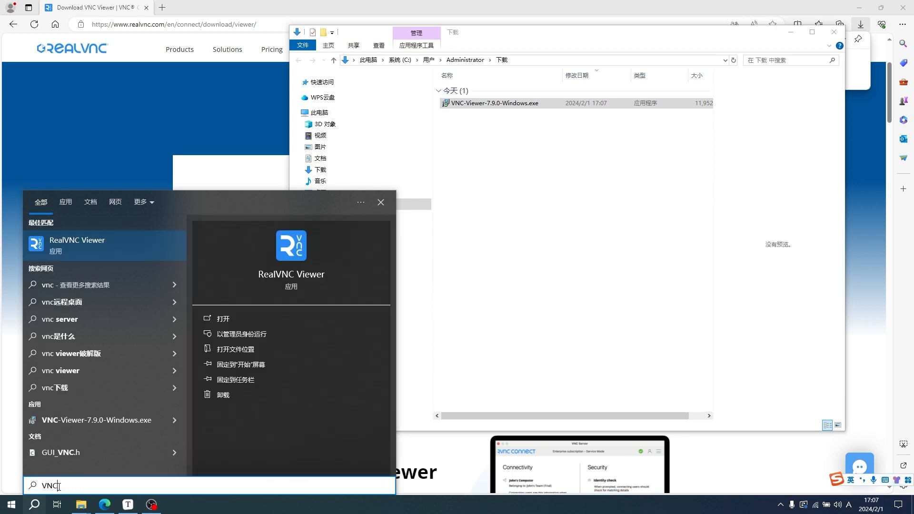
{"action": "left_click", "coordinate": [223, 318]}
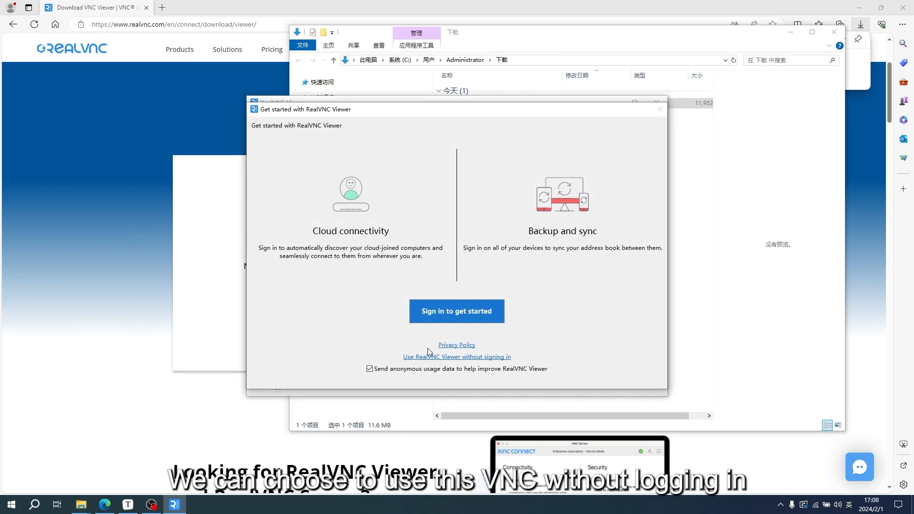
{"action": "mouse_move", "coordinate": [443, 362]}
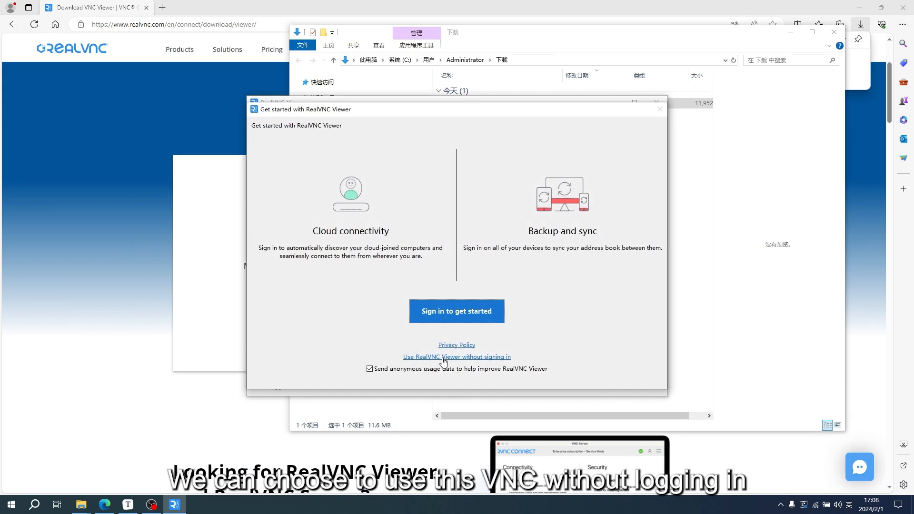
{"action": "mouse_move", "coordinate": [466, 360]}
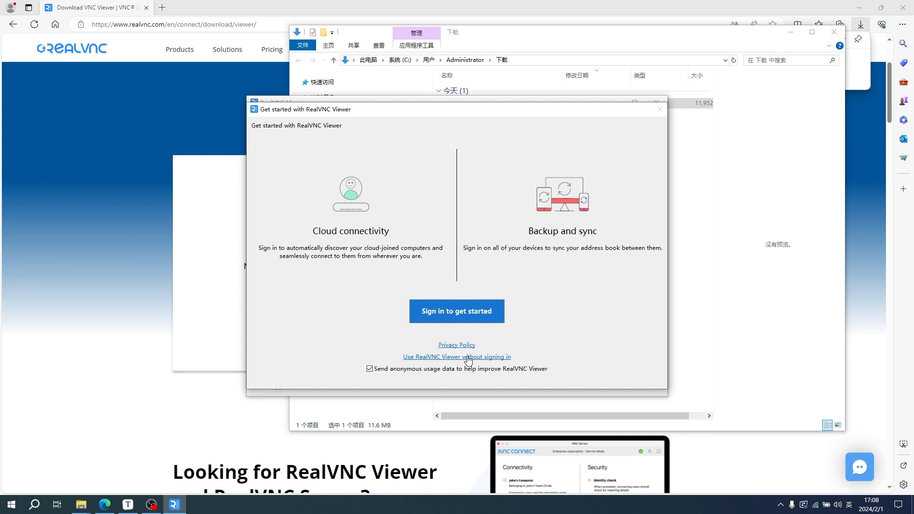
{"action": "left_click", "coordinate": [456, 357]}
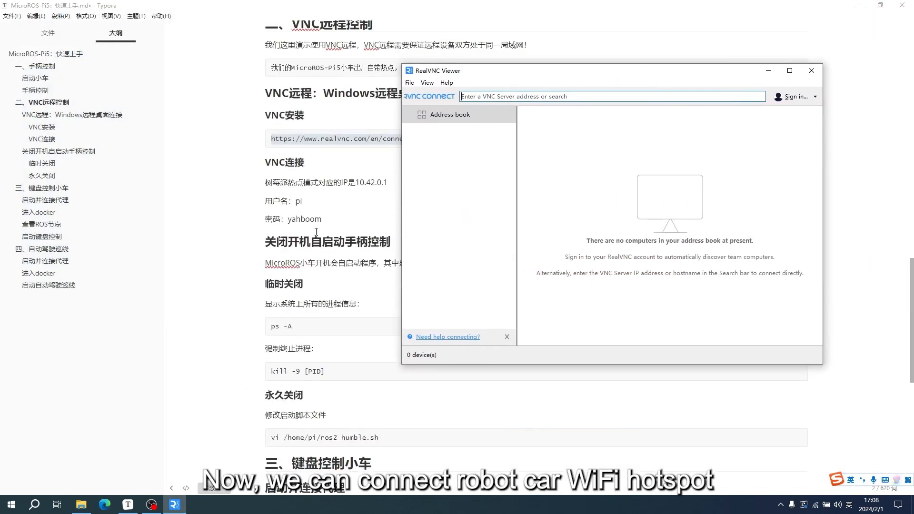
Step: Connect the PC to the Micro_ros Wi-Fi hotspot and return to RealVNC Viewer
{"action": "left_click", "coordinate": [811, 70]}
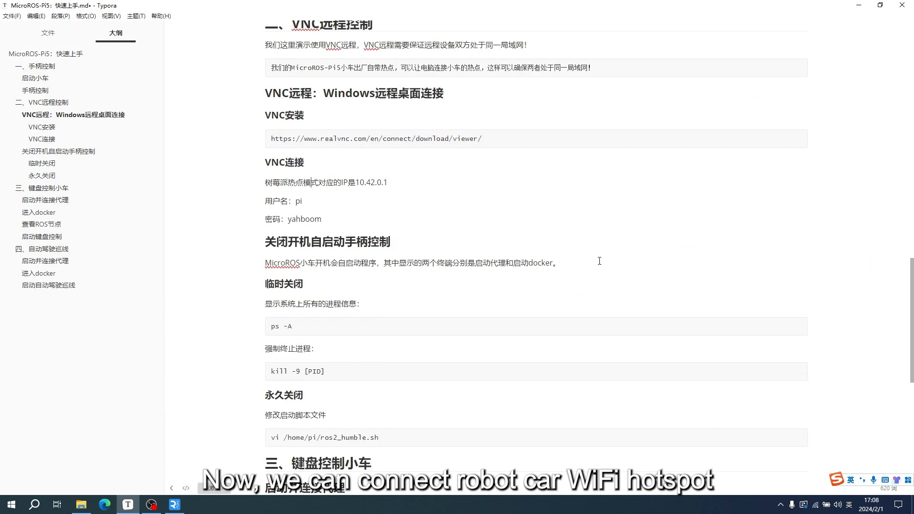
{"action": "left_click", "coordinate": [823, 504]}
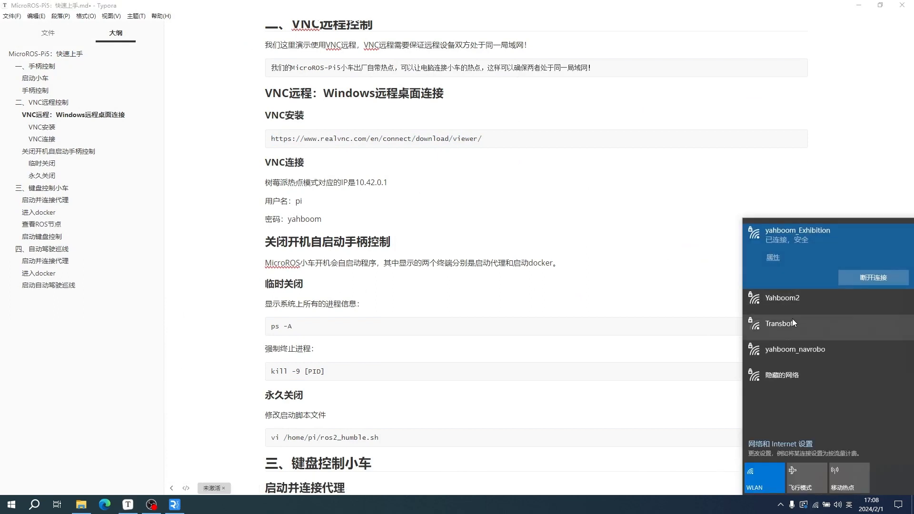
{"action": "scroll", "scroll_direction": "down", "scroll_amount": 3}
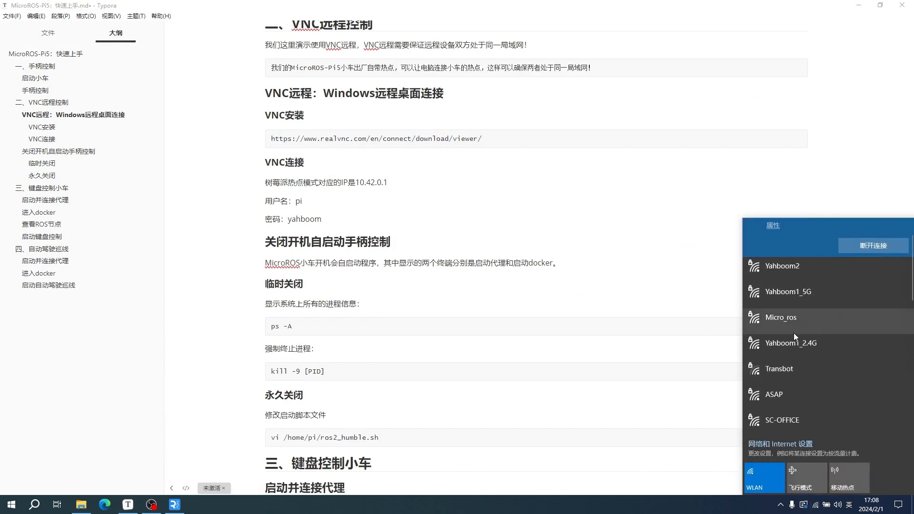
{"action": "left_click", "coordinate": [780, 317]}
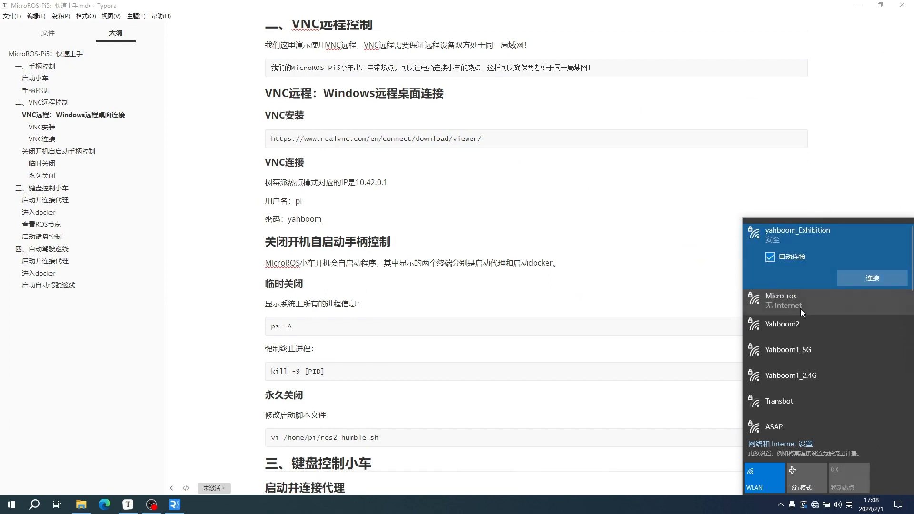
{"action": "left_click", "coordinate": [793, 300]}
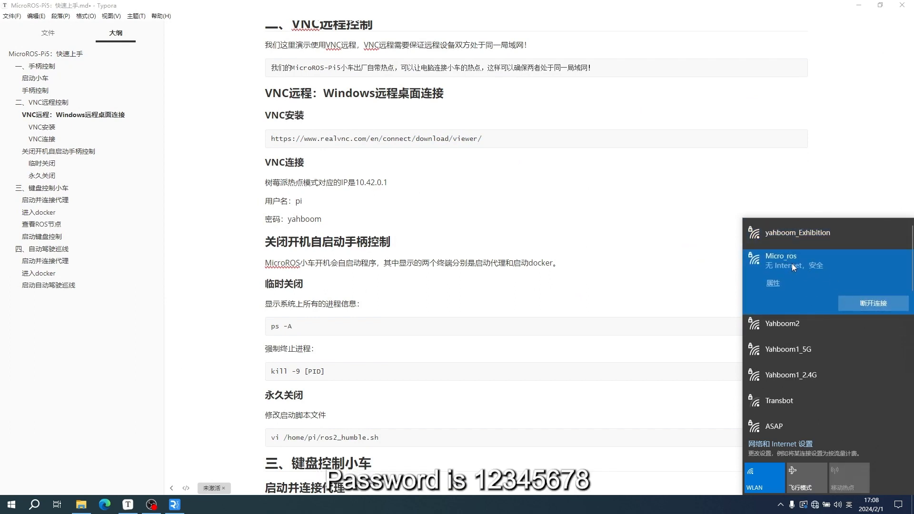
{"action": "mouse_move", "coordinate": [799, 275]}
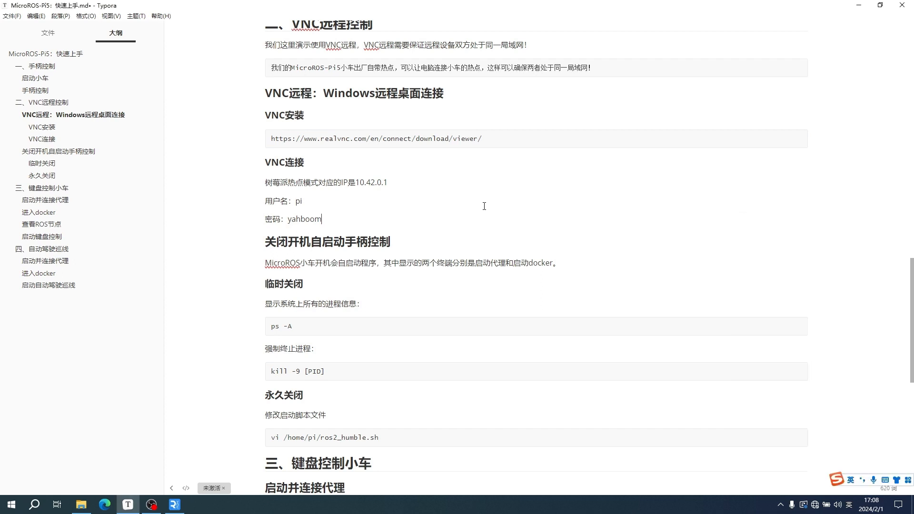
{"action": "left_click", "coordinate": [173, 505]}
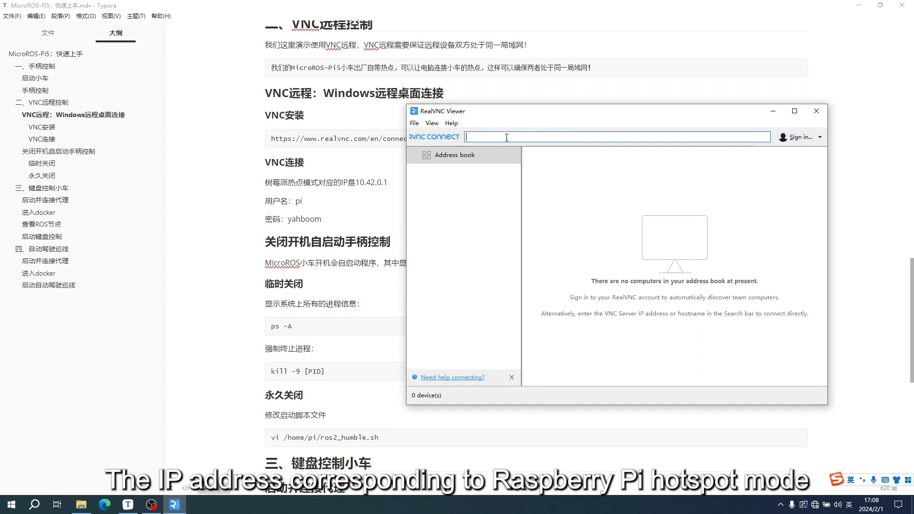
Step: Connect to the Raspberry Pi VNC server at 10.42.0.1
{"action": "type", "text": "10"}
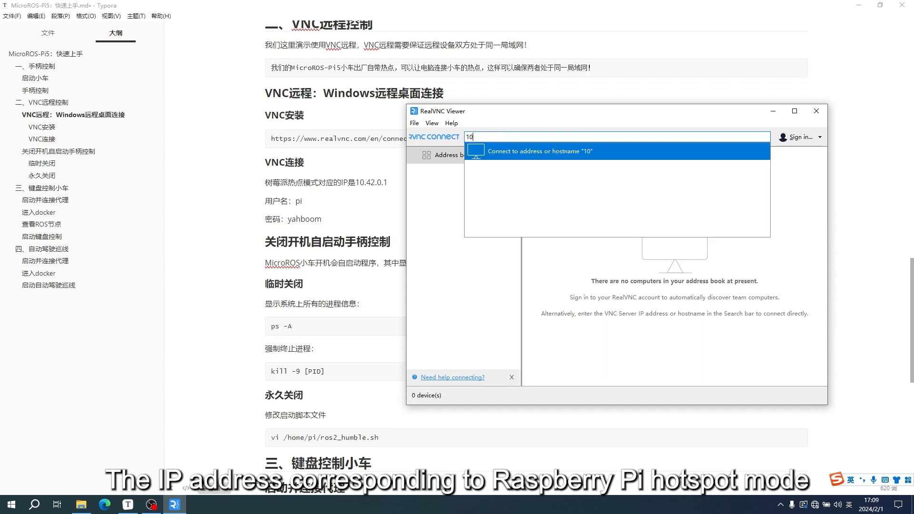
{"action": "type", "text": ".42.0"}
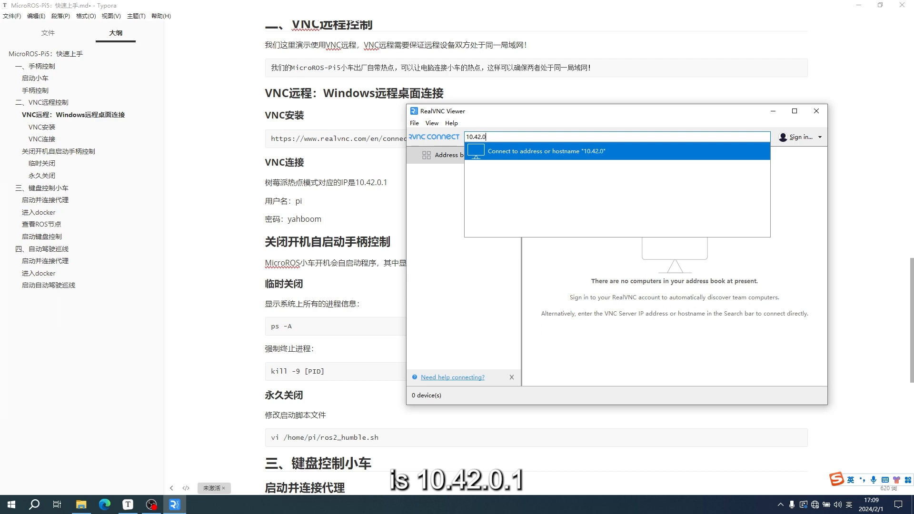
{"action": "type", "text": ".1"}
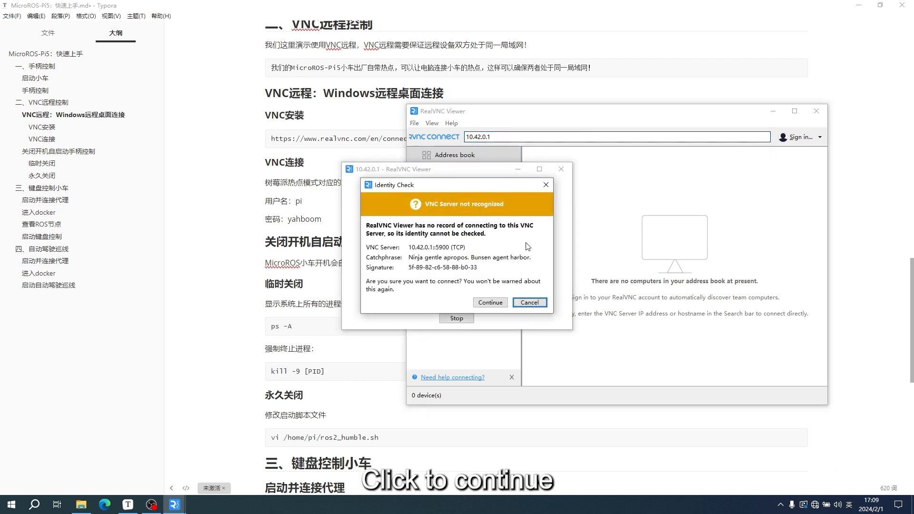
{"action": "left_click", "coordinate": [490, 302]}
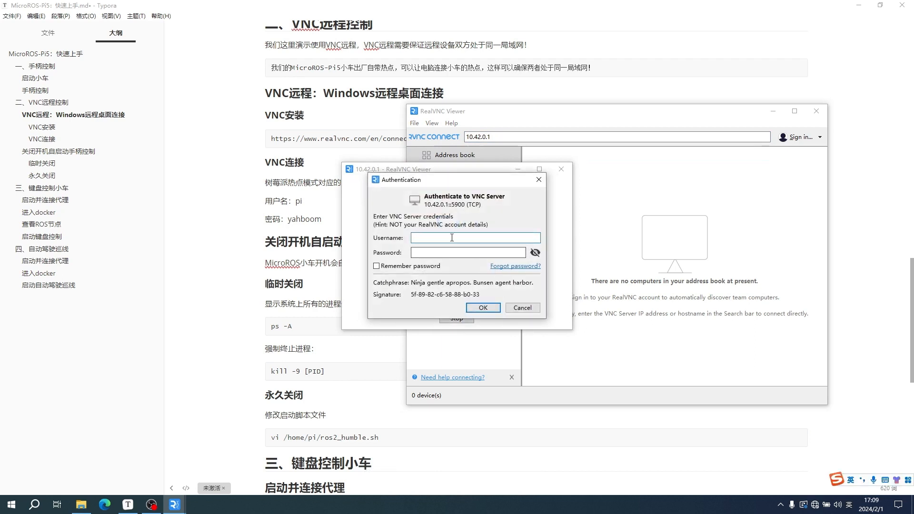
{"action": "type", "text": "pi"}
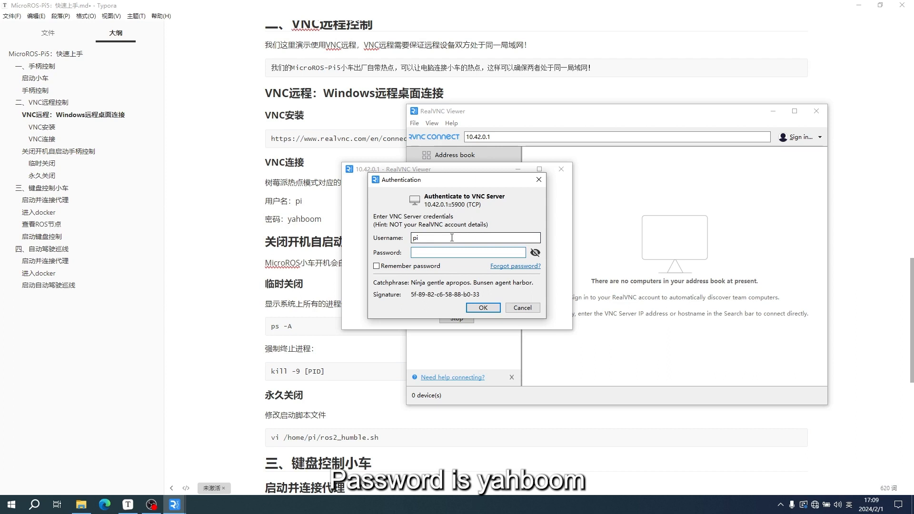
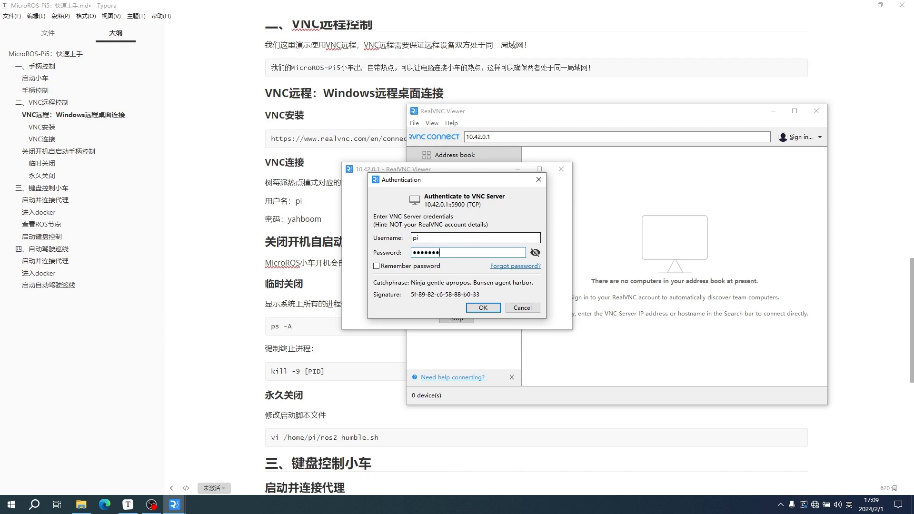
{"action": "left_click", "coordinate": [534, 253]}
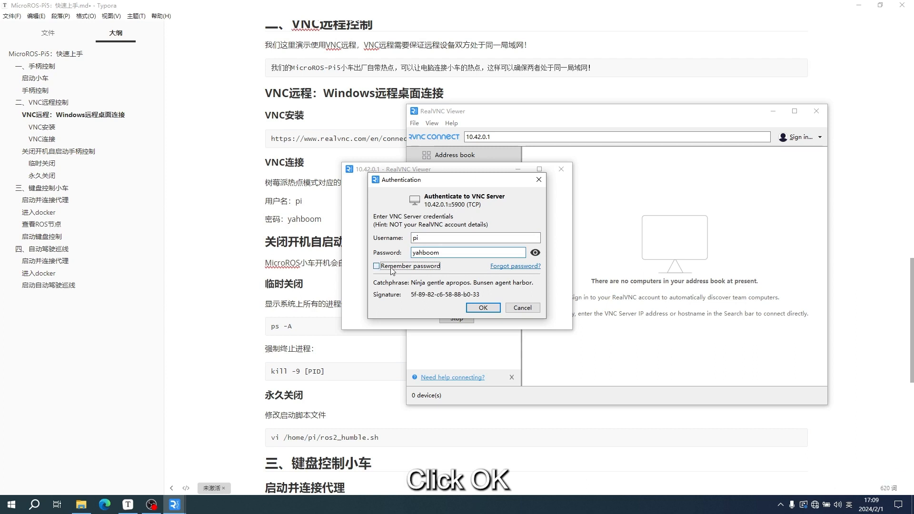
{"action": "left_click", "coordinate": [482, 307]}
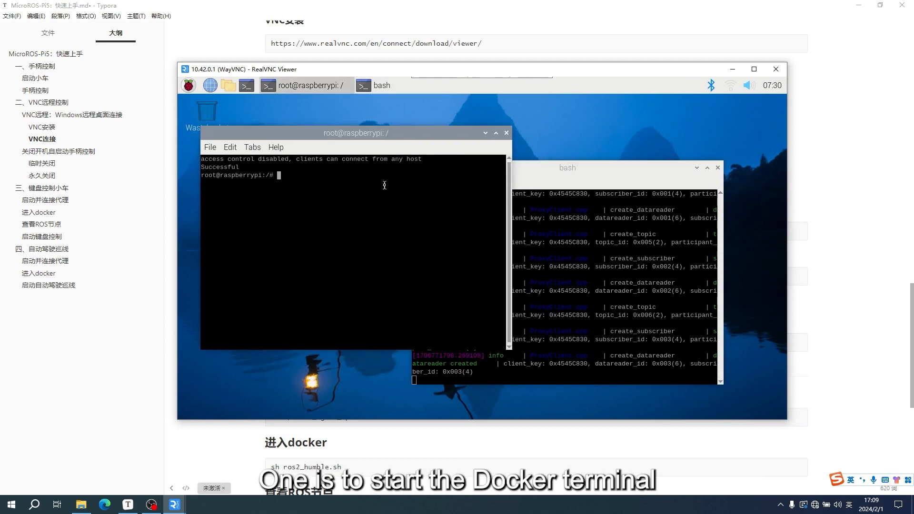
{"action": "mouse_move", "coordinate": [360, 173]}
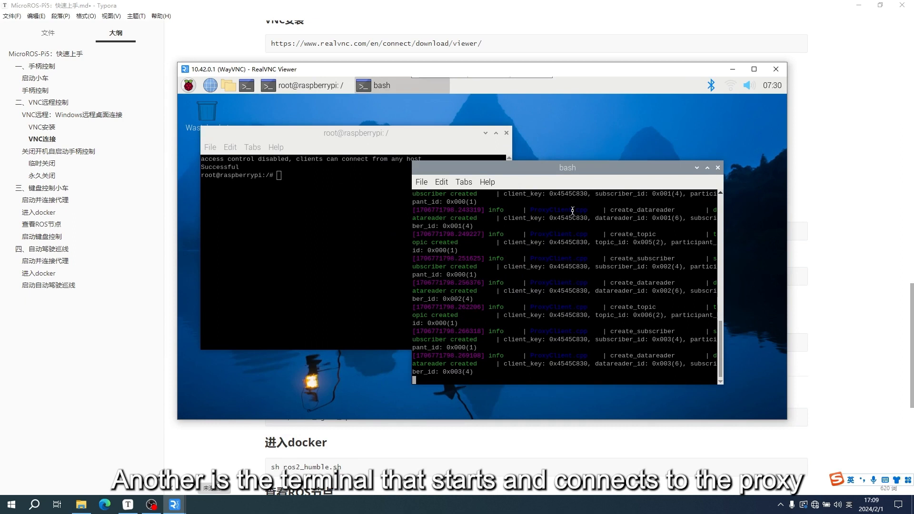
{"action": "mouse_move", "coordinate": [584, 204]}
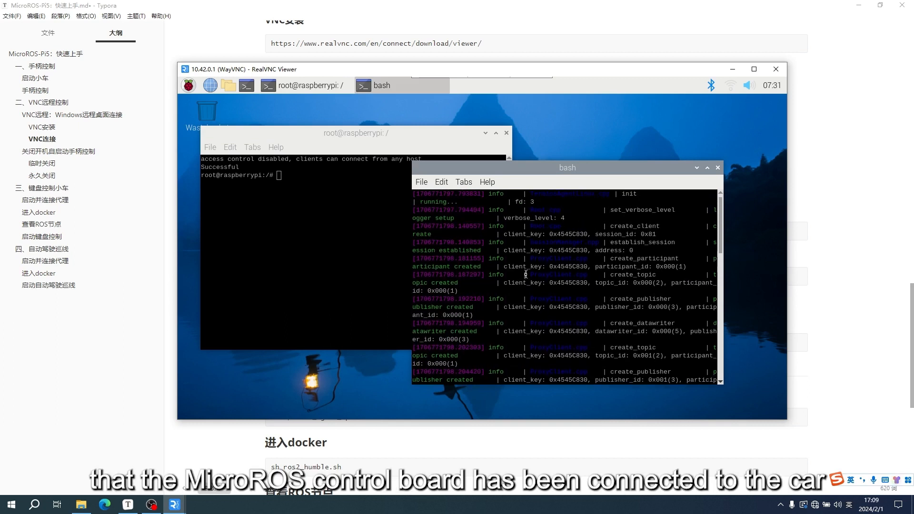
Step: Stop the running agent with Ctrl+C so the auto-started terminals close
{"action": "scroll", "scroll_direction": "down", "scroll_amount": 3}
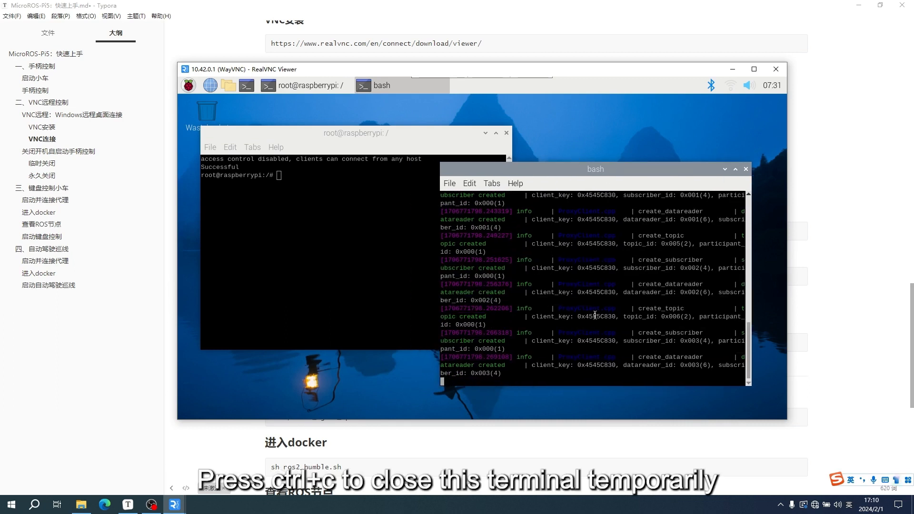
{"action": "key", "text": "ctrl+c"}
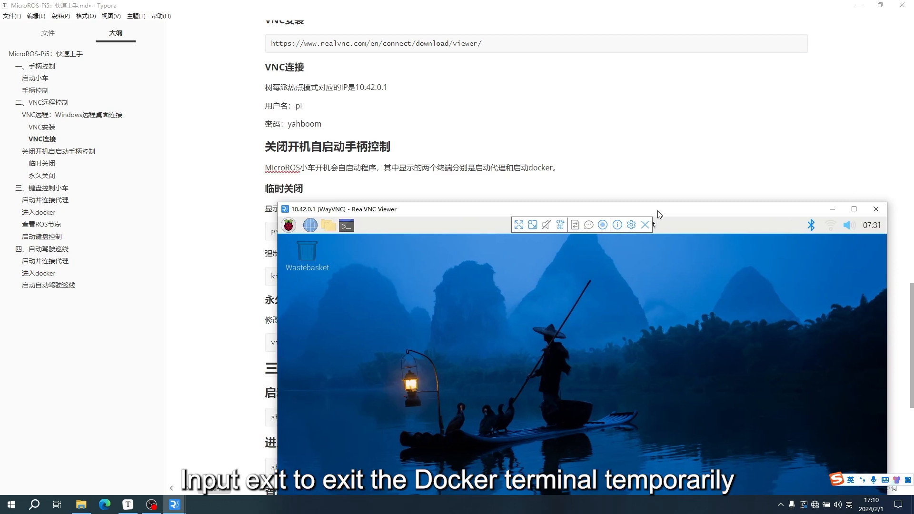
Step: From a new Pi terminal, run sh ros2_humble.sh to enter the ROS 2 Humble Docker container
{"action": "scroll", "scroll_direction": "down", "scroll_amount": 3}
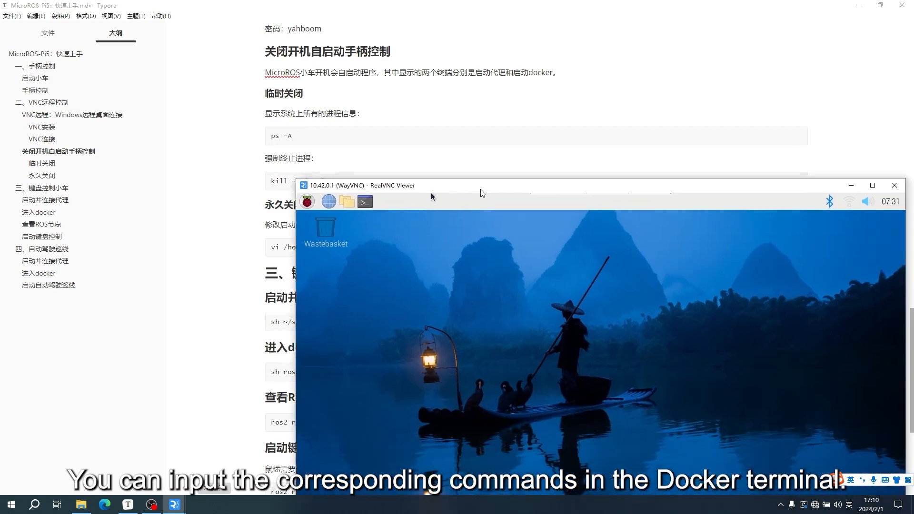
{"action": "left_click_drag", "start_coordinate": [432, 186], "coordinate": [431, 152]}
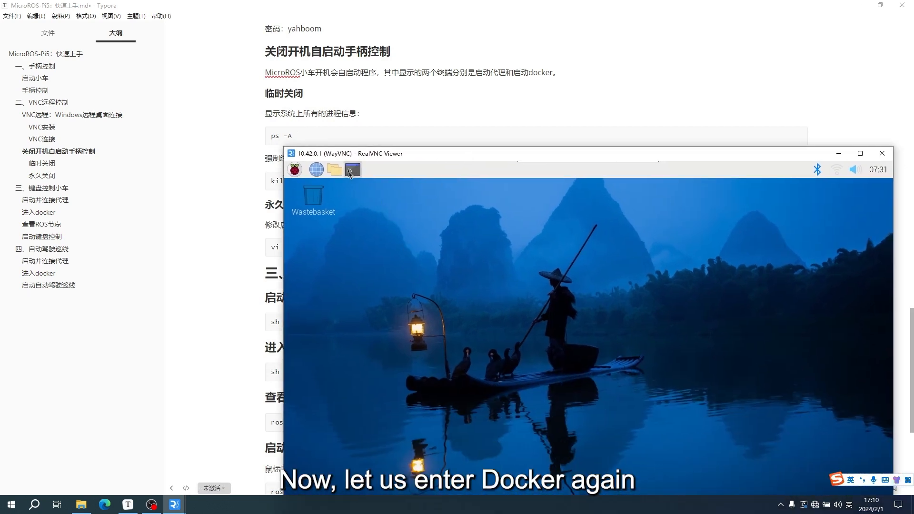
{"action": "left_click", "coordinate": [351, 170]}
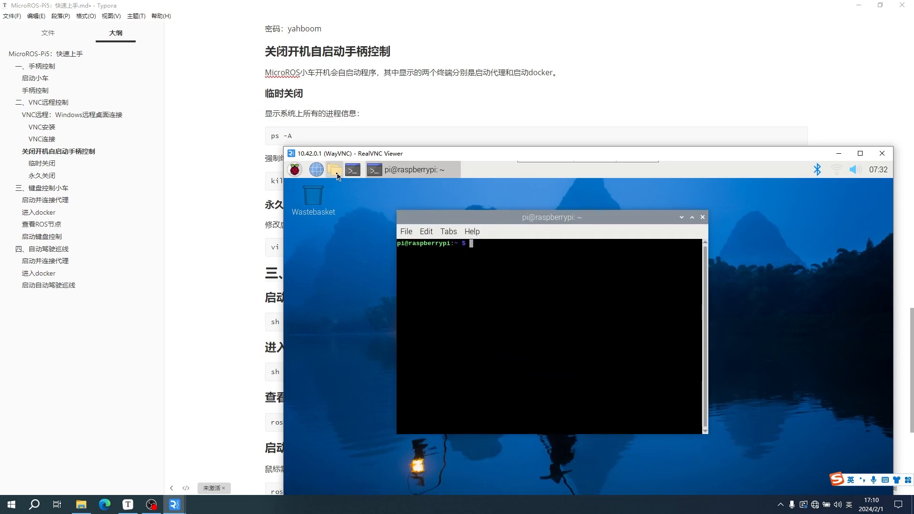
{"action": "left_click", "coordinate": [334, 170]}
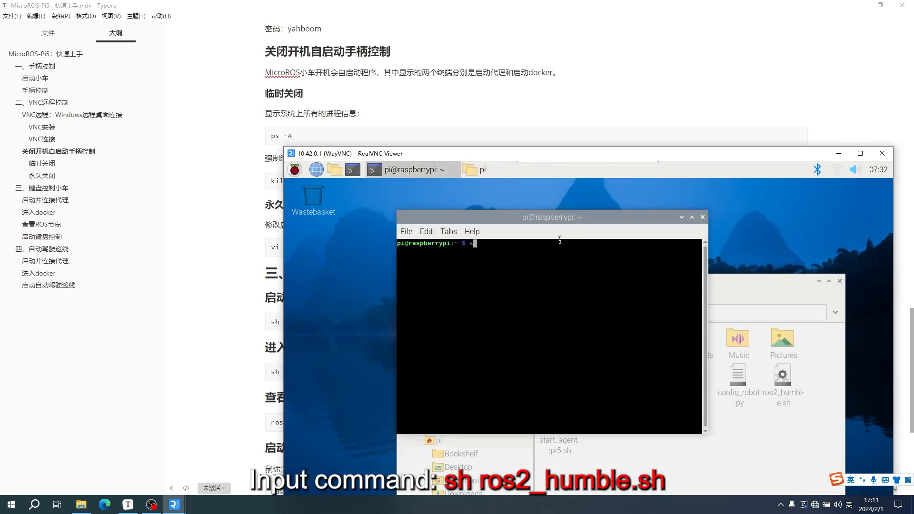
{"action": "type", "text": "h ros2_humble.sh"}
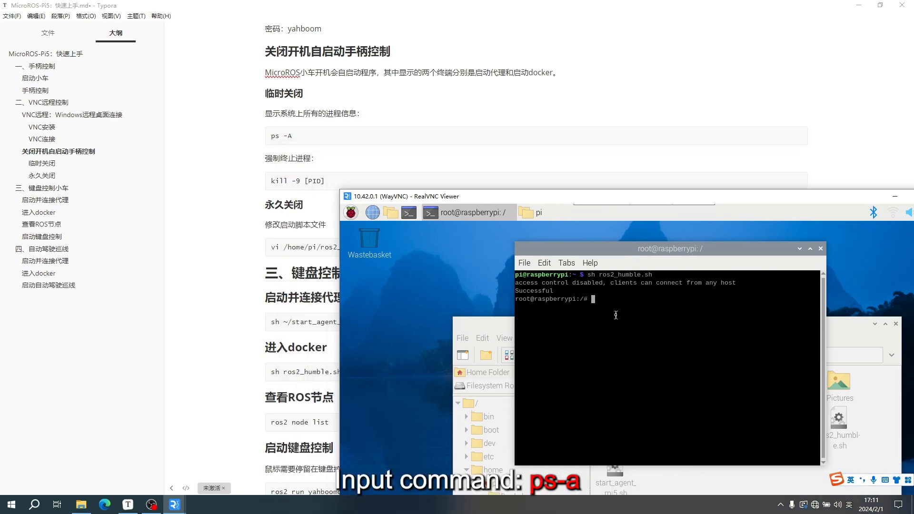
Step: List processes with ps -A, kill -9 the yahboom_joy and joy_node PIDs (171, 173), and verify they are gone
{"action": "type", "text": "ps -"}
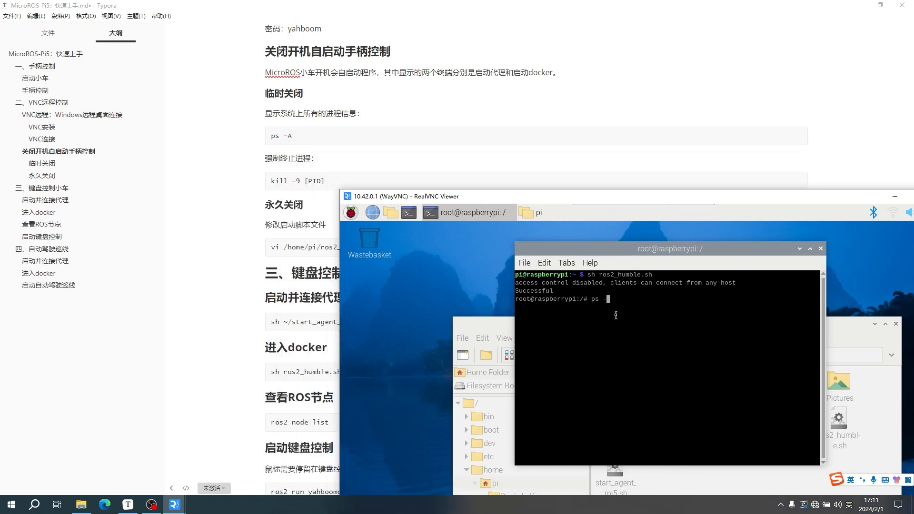
{"action": "key", "text": "Return"}
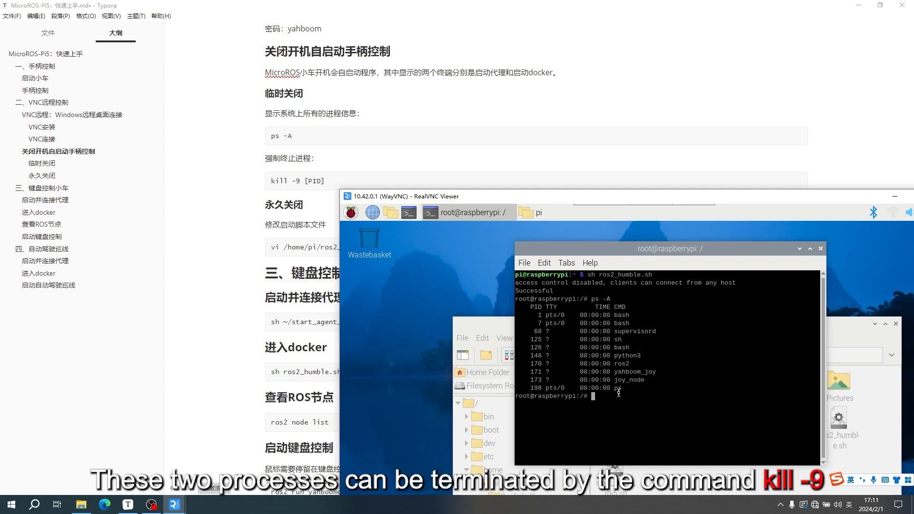
{"action": "type", "text": "kill"}
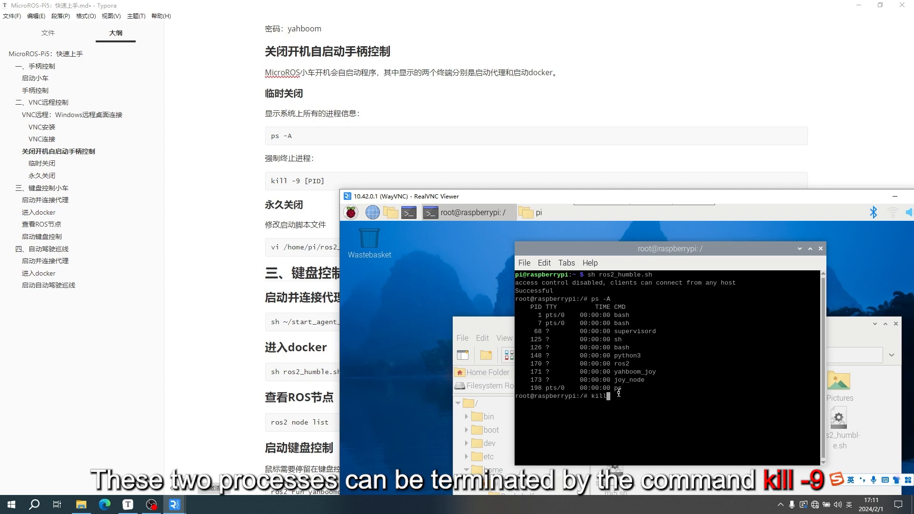
{"action": "type", "text": "-9"}
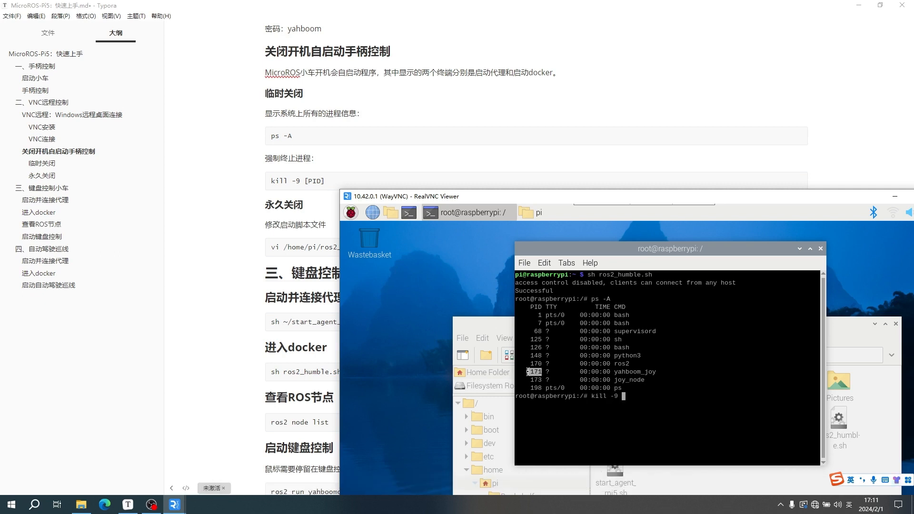
{"action": "type", "text": "171"}
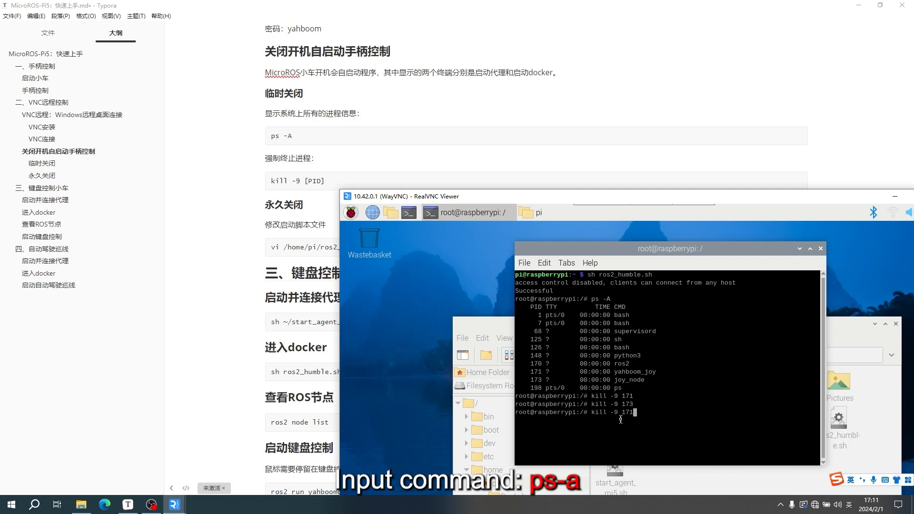
{"action": "key", "text": "Return"}
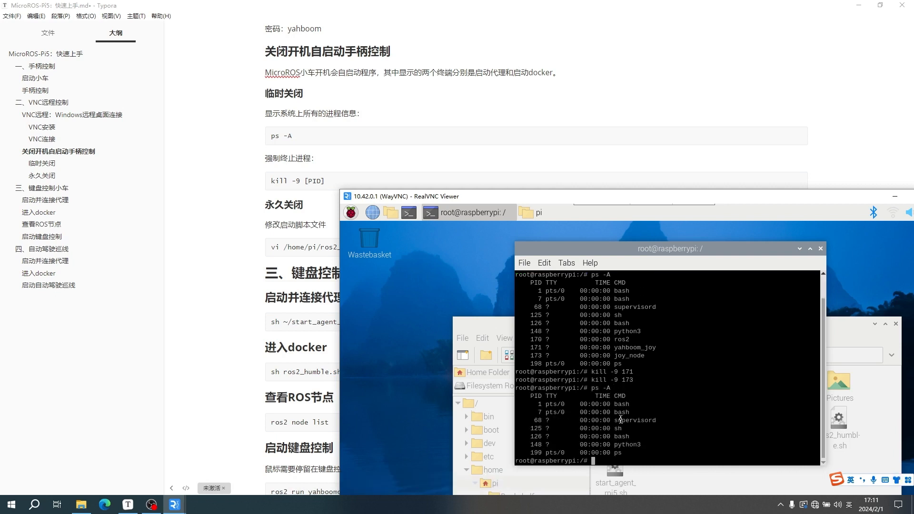
{"action": "mouse_move", "coordinate": [634, 199]}
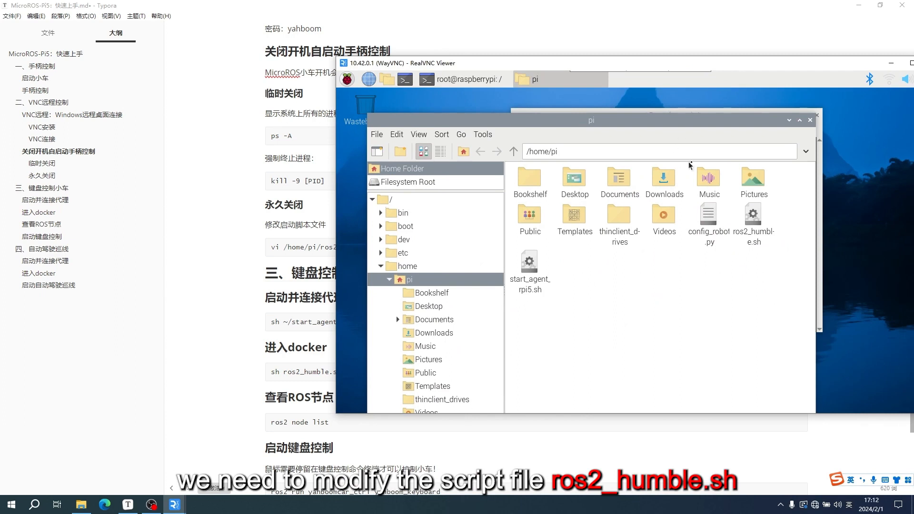
{"action": "mouse_move", "coordinate": [722, 271]}
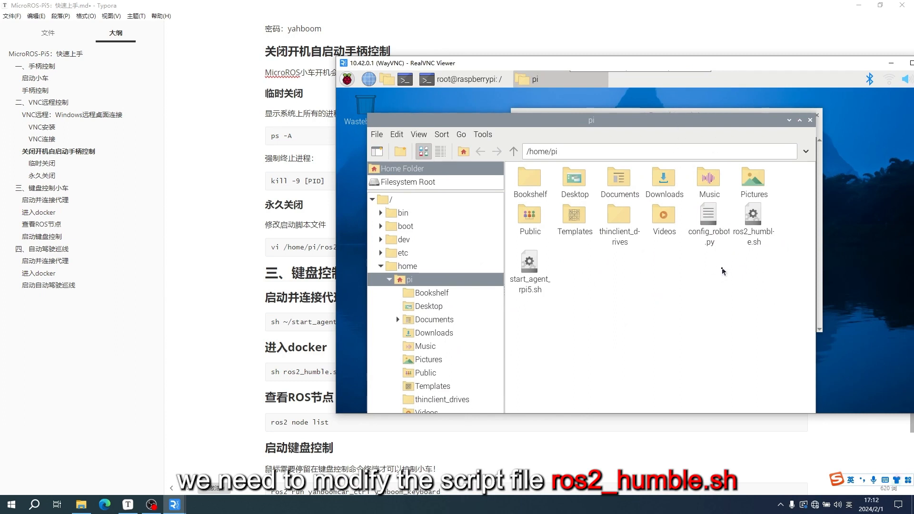
{"action": "mouse_move", "coordinate": [734, 252]}
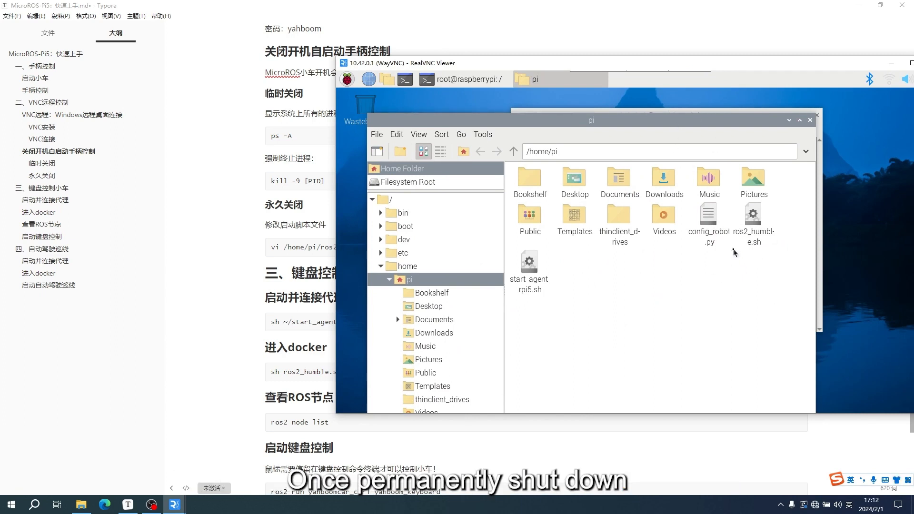
{"action": "mouse_move", "coordinate": [742, 263]}
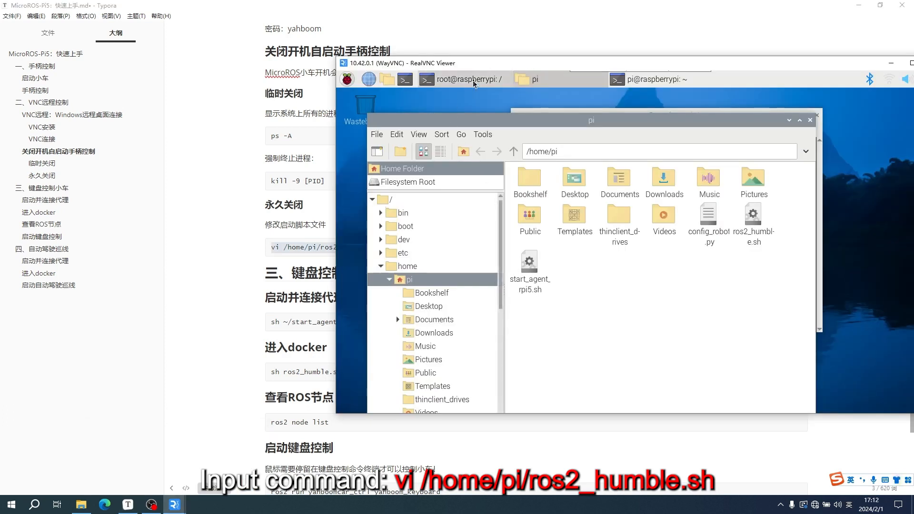
Step: Edit /home/pi/ros2_humble.sh in vi to remove /root/1.sh from the docker run line, then save with :wq
{"action": "left_click", "coordinate": [464, 79]}
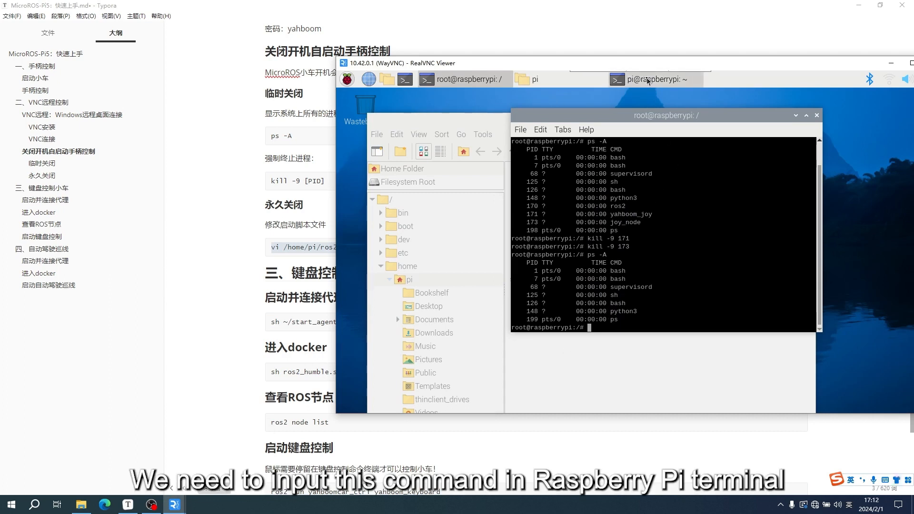
{"action": "left_click", "coordinate": [656, 79]}
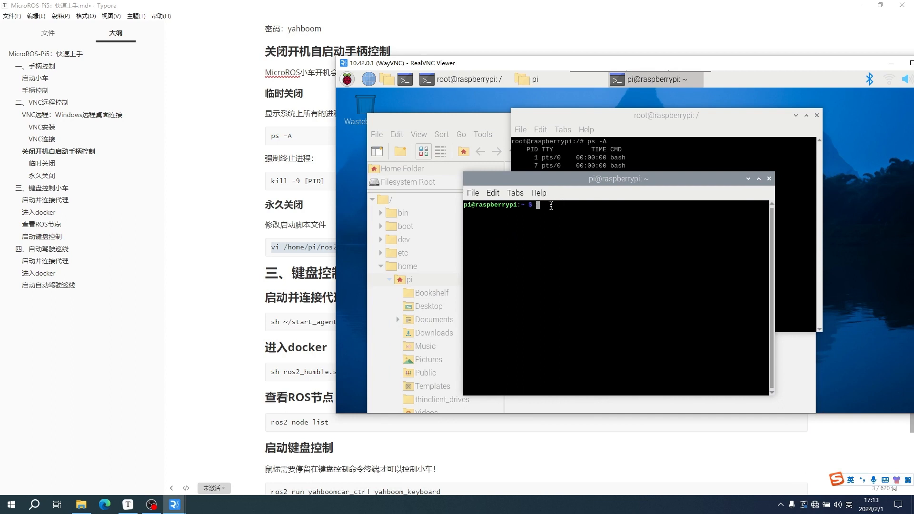
{"action": "key", "text": "Return"}
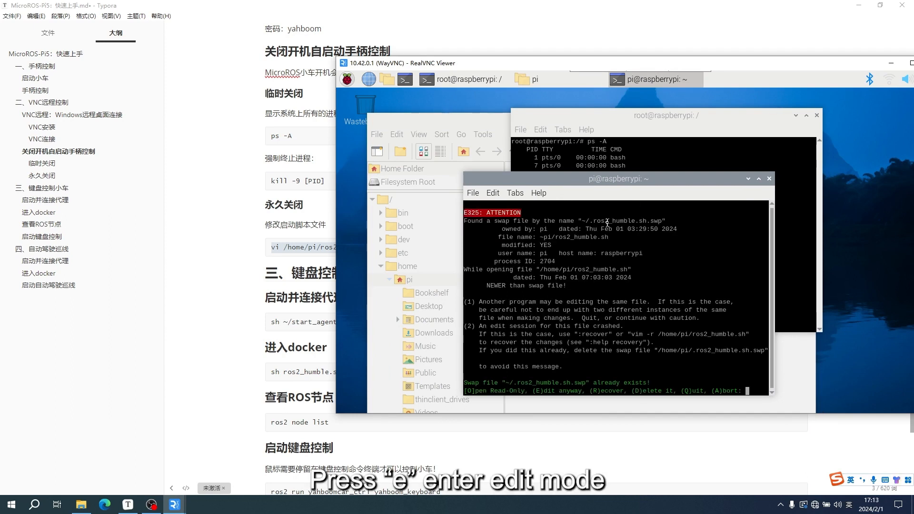
{"action": "key", "text": "e"}
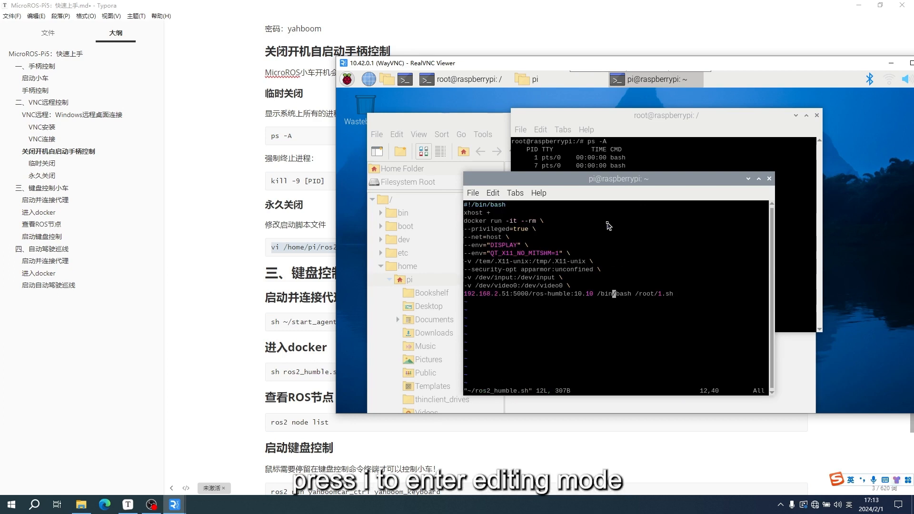
{"action": "key", "text": "i"}
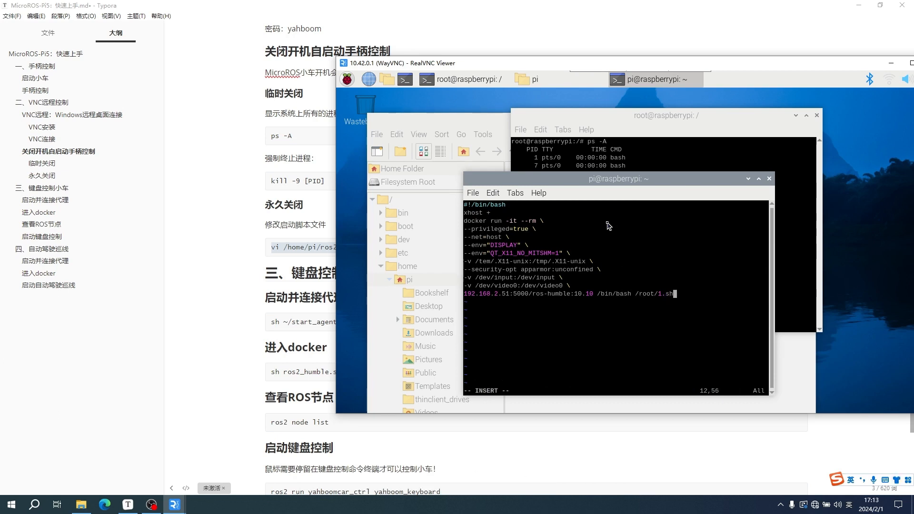
{"action": "key", "text": "BackSpace"}
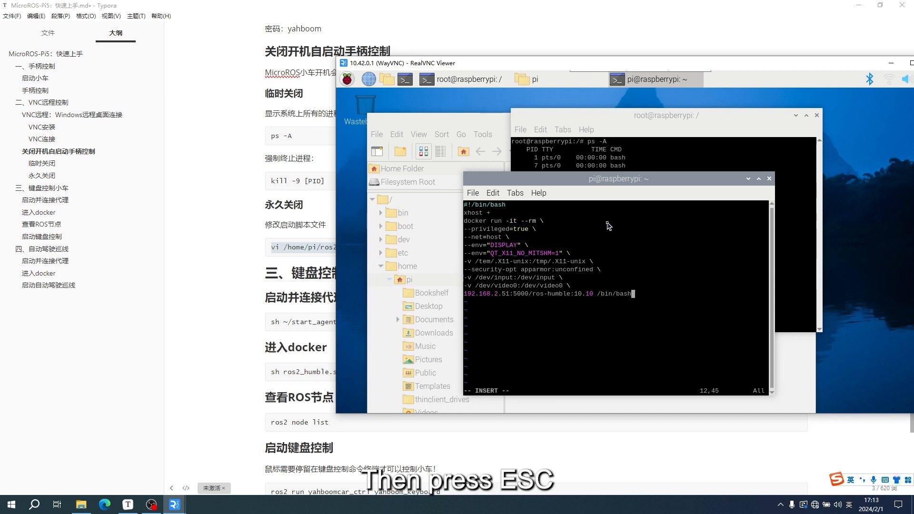
{"action": "key", "text": "Escape"}
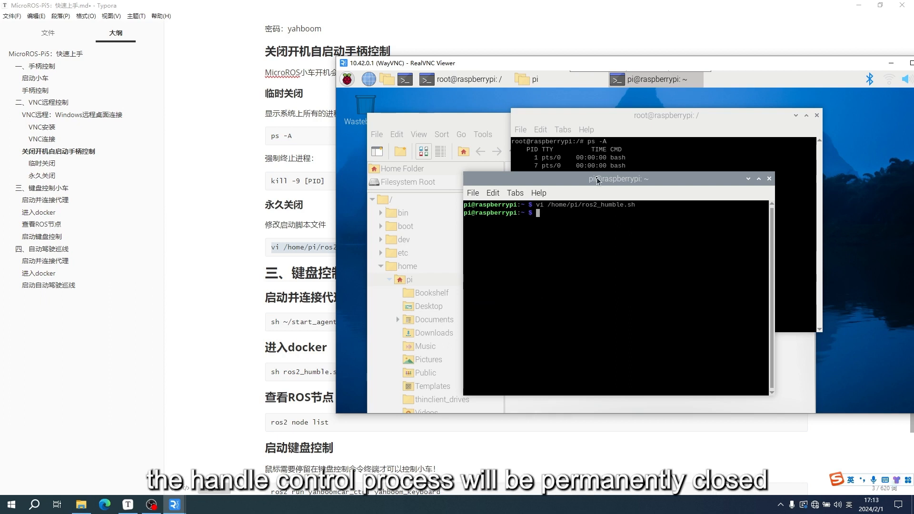
{"action": "mouse_move", "coordinate": [582, 257]}
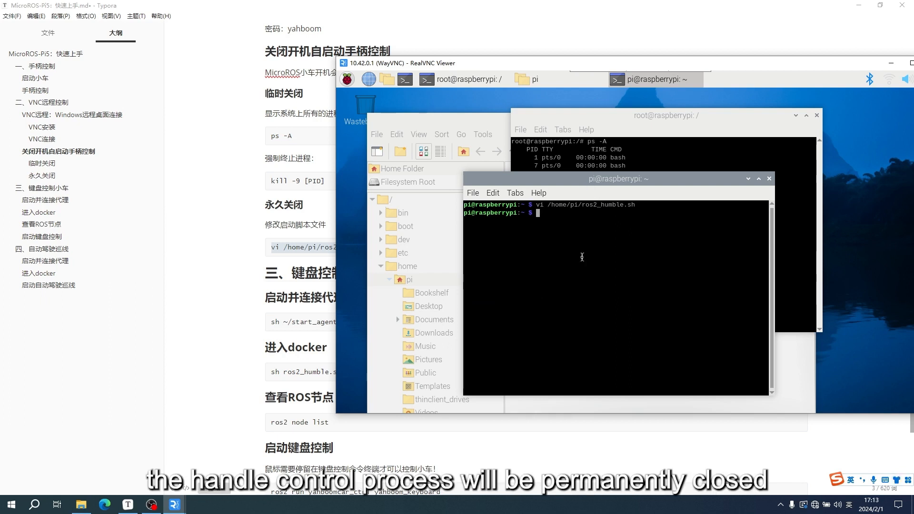